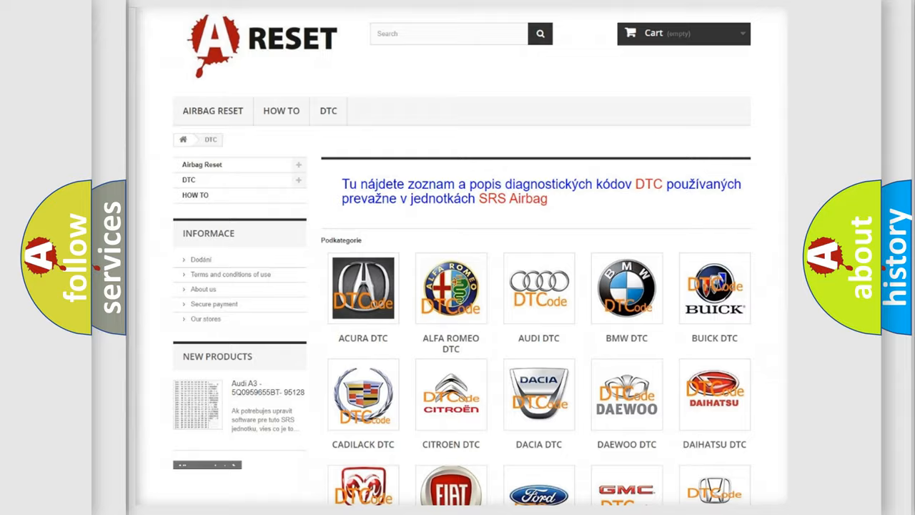
# - Select the Saturn DTC logo from the category grid to list its trouble code subcategories
pyautogui.scroll(-3)
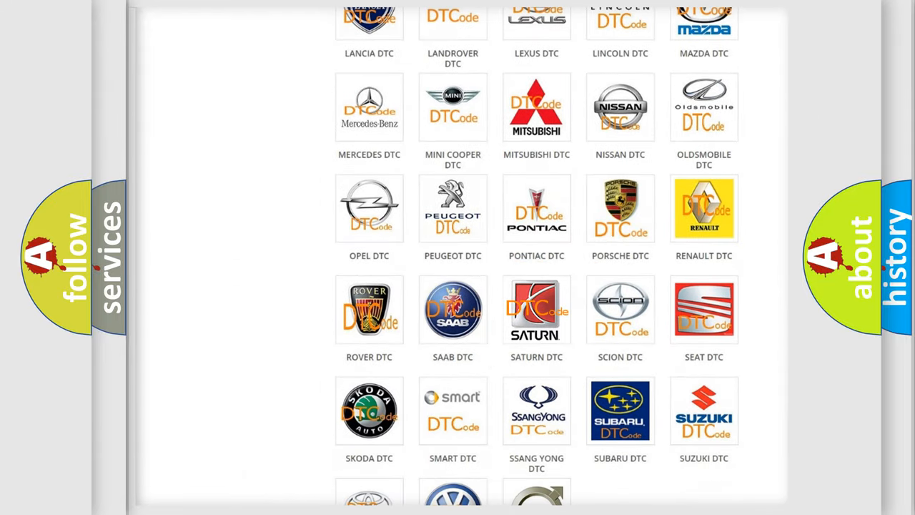
pyautogui.click(536, 309)
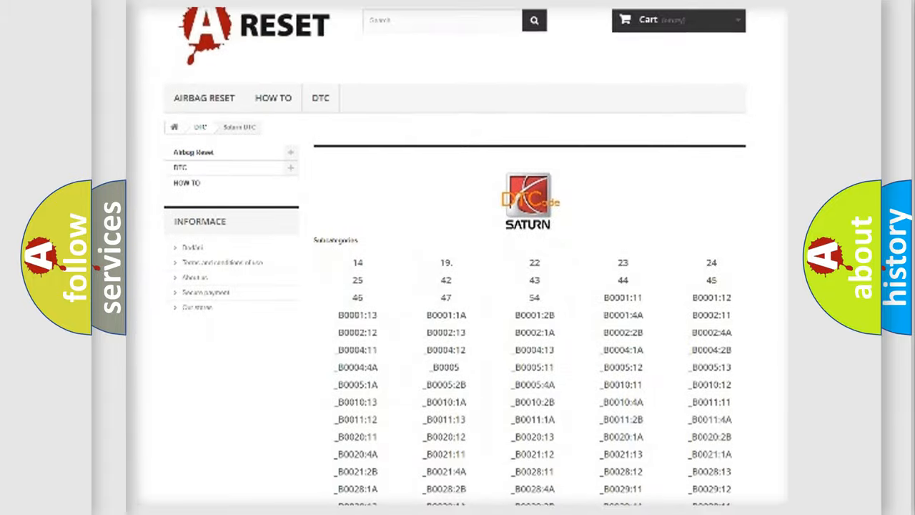
pyautogui.scroll(-3)
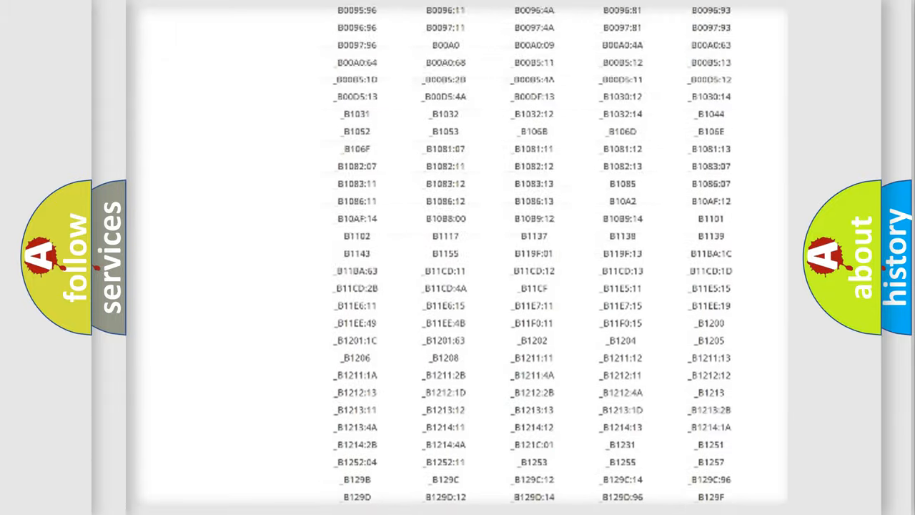
pyautogui.scroll(3)
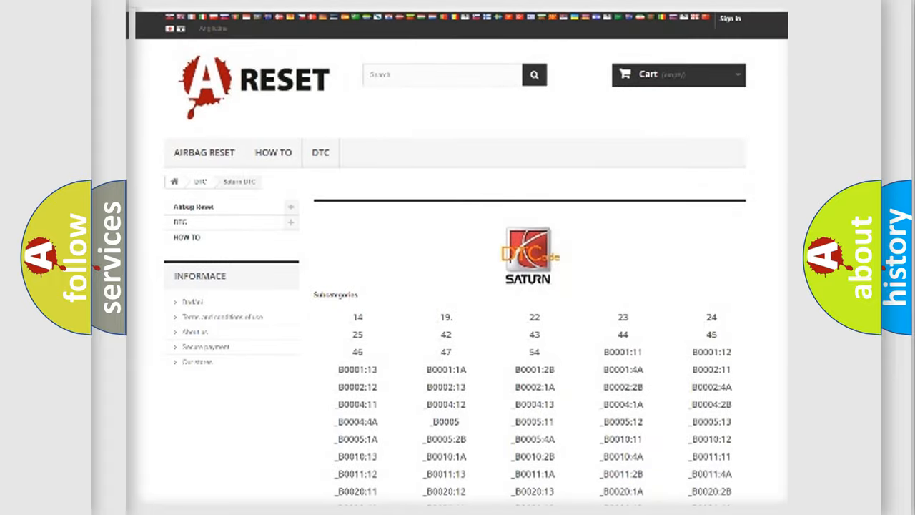